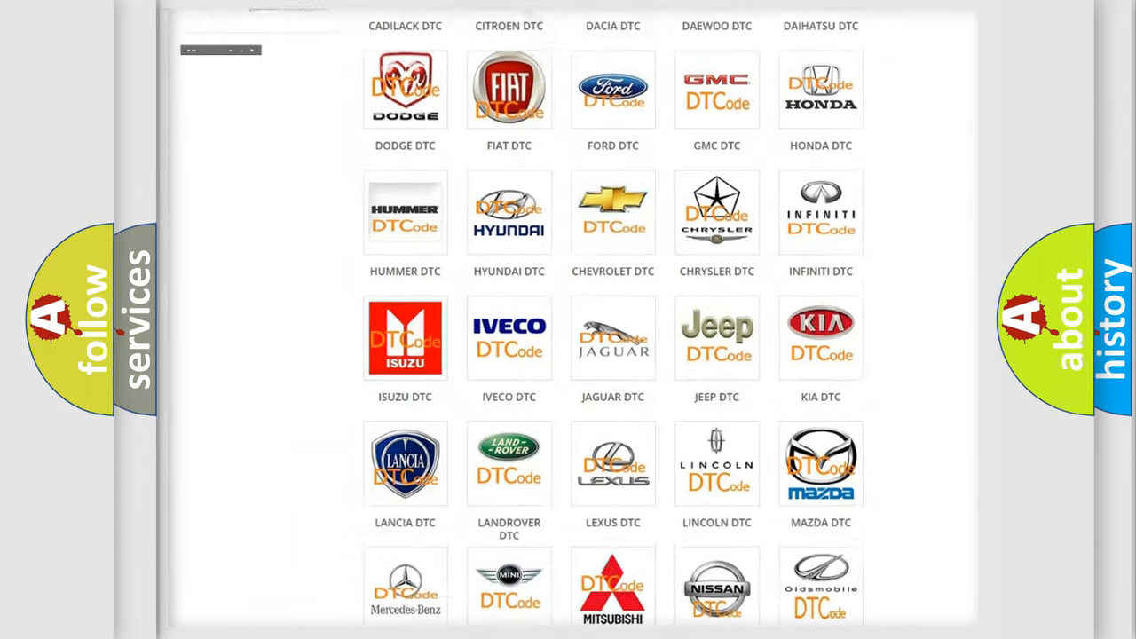
# - Open the Saturn DTC page from the brand logos to list its SRS airbag fault codes
pyautogui.scroll(3)
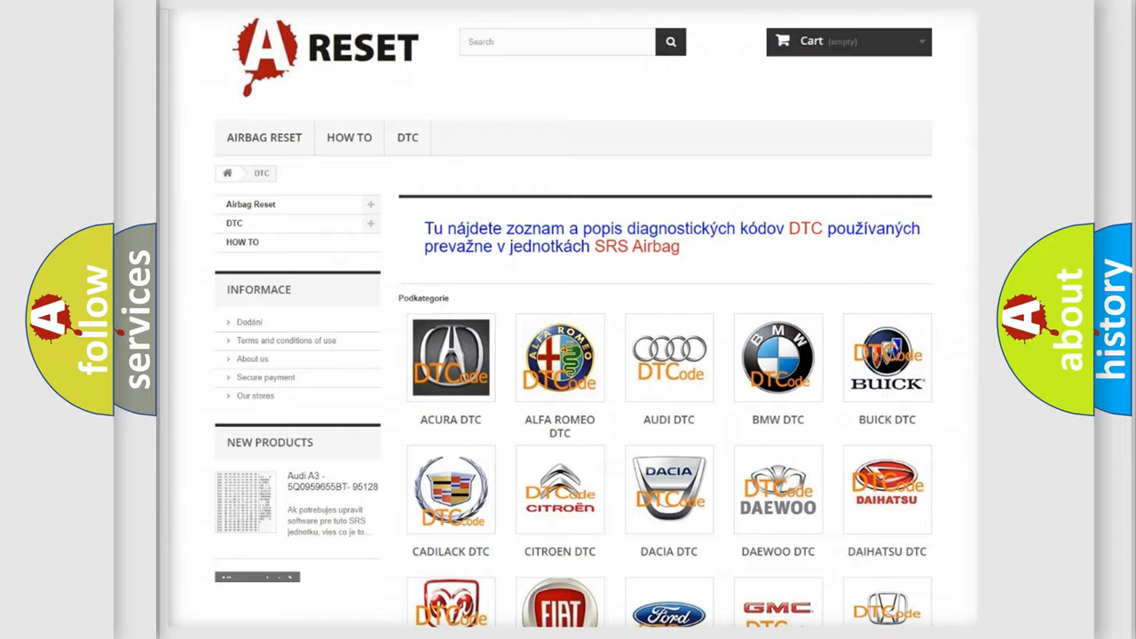
pyautogui.scroll(-3)
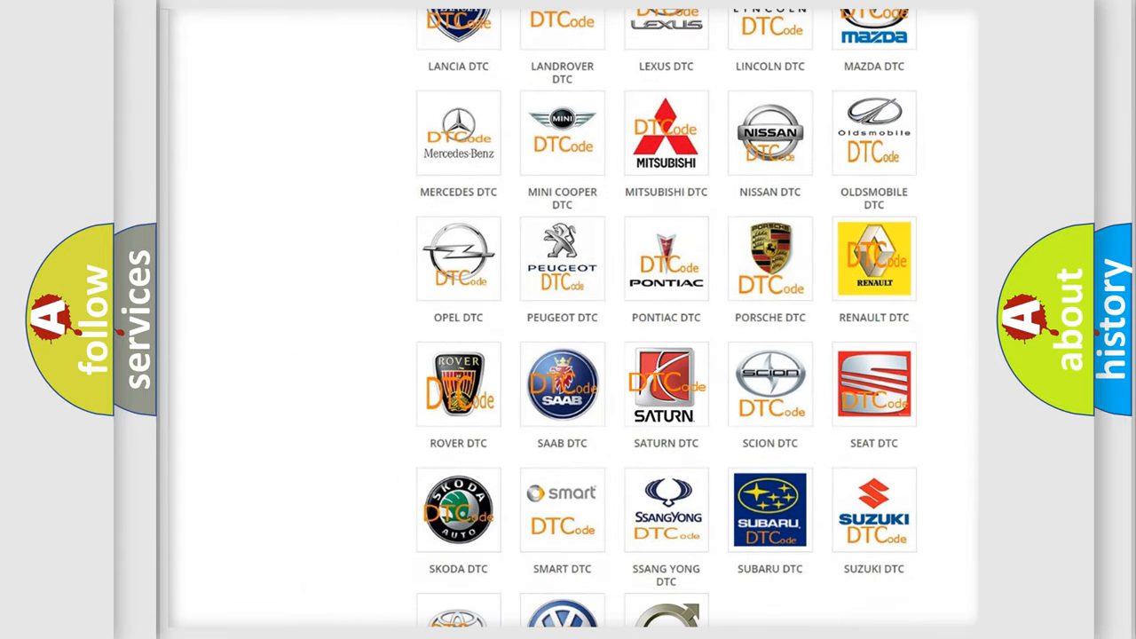
pyautogui.click(665, 383)
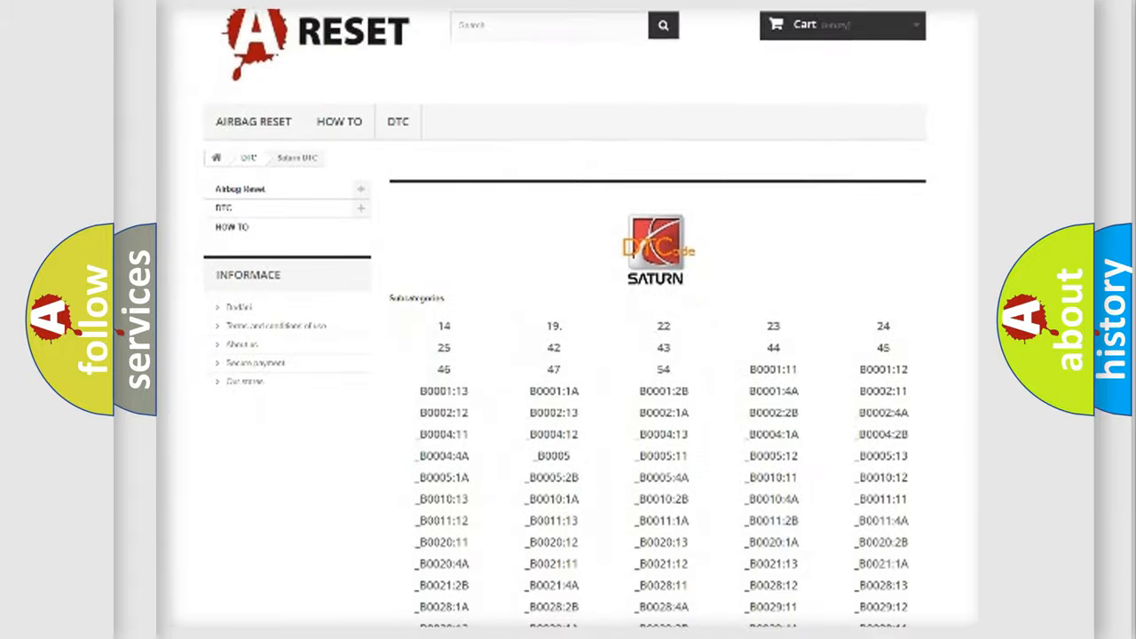
pyautogui.scroll(-3)
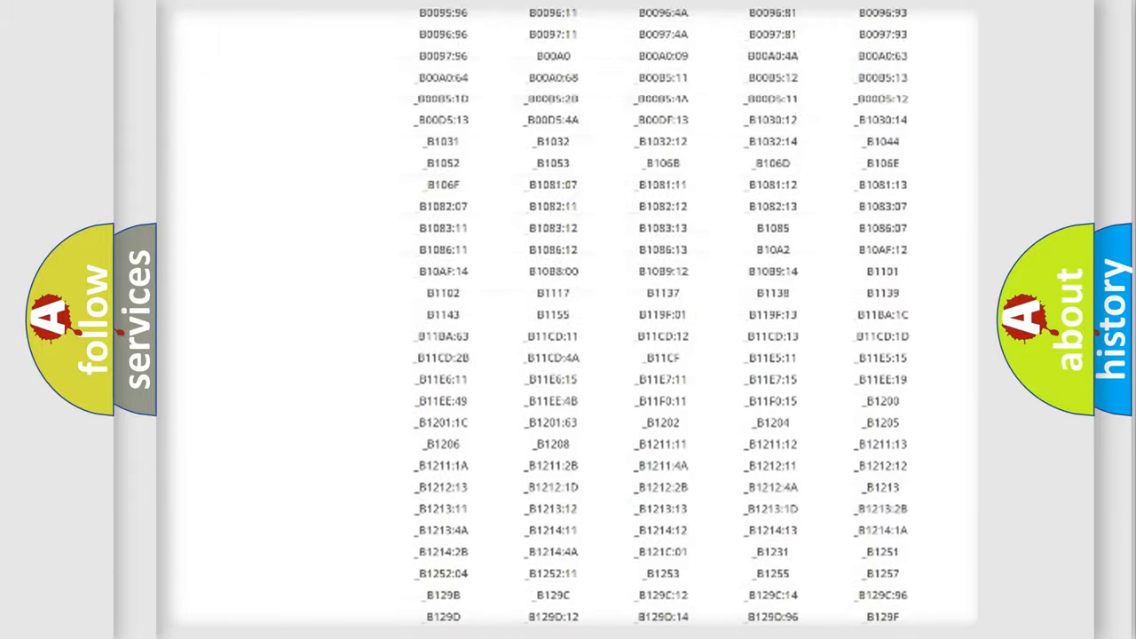
pyautogui.scroll(3)
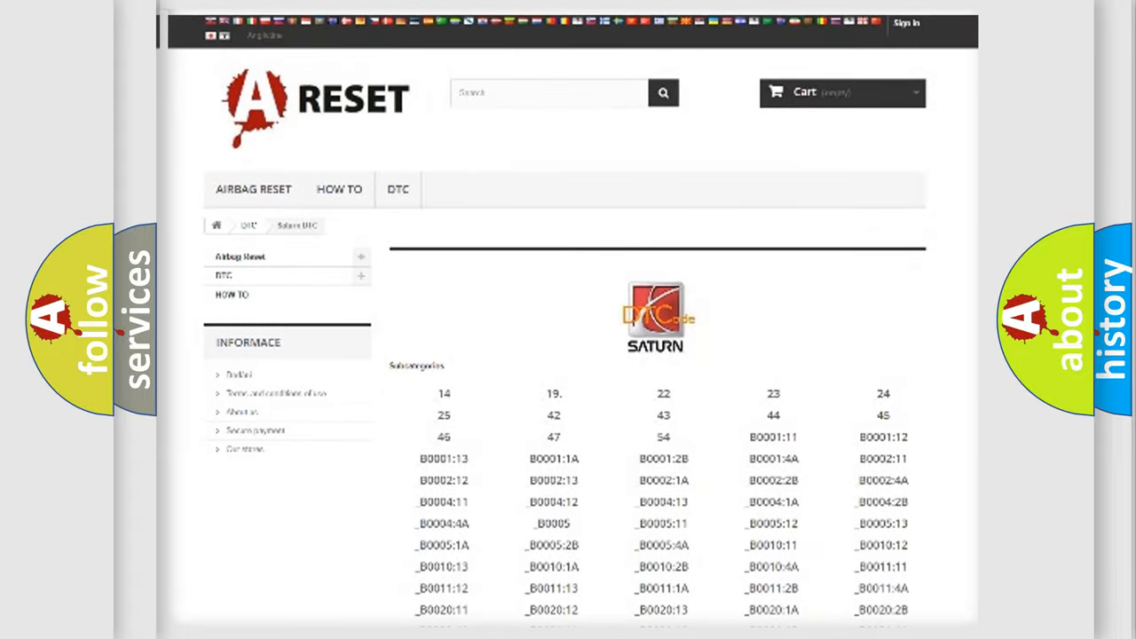